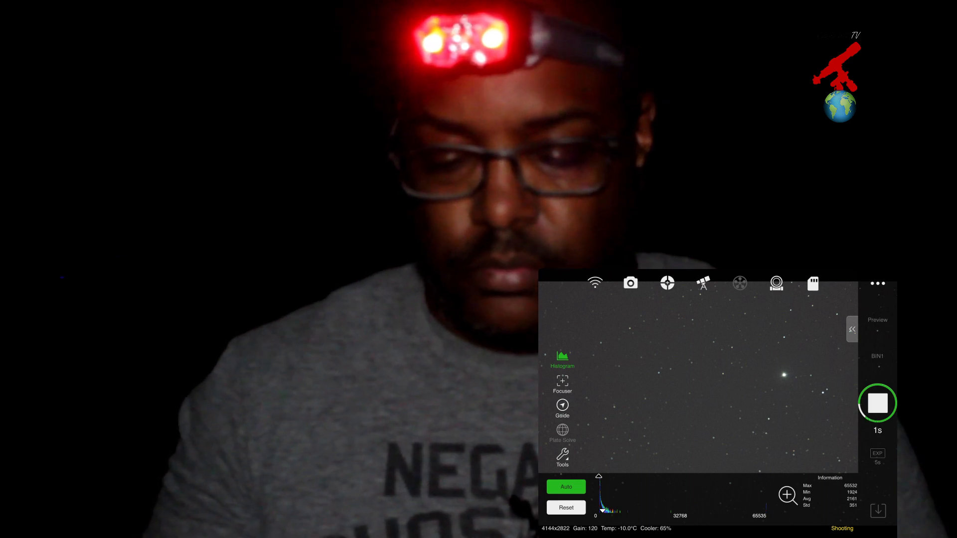
# Take a 5-second preview exposure of the star field and let it download.
pyautogui.click(877, 403)
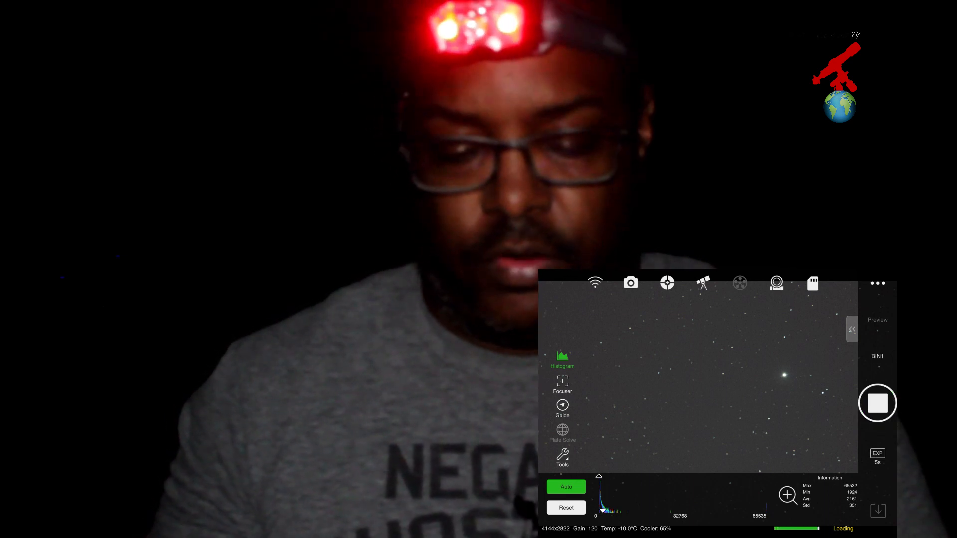
pyautogui.click(877, 403)
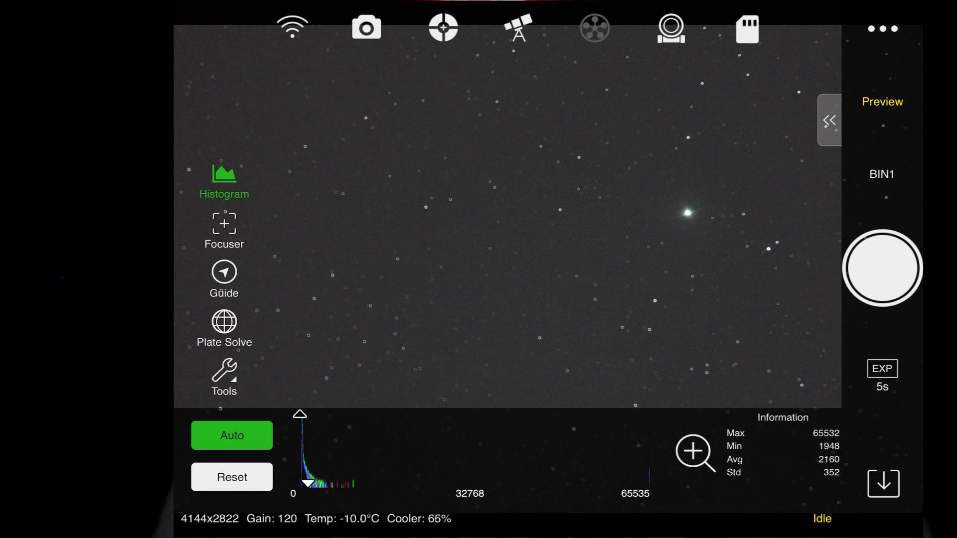
# Slew the telescope to Vega and confirm it is centered.
pyautogui.click(828, 119)
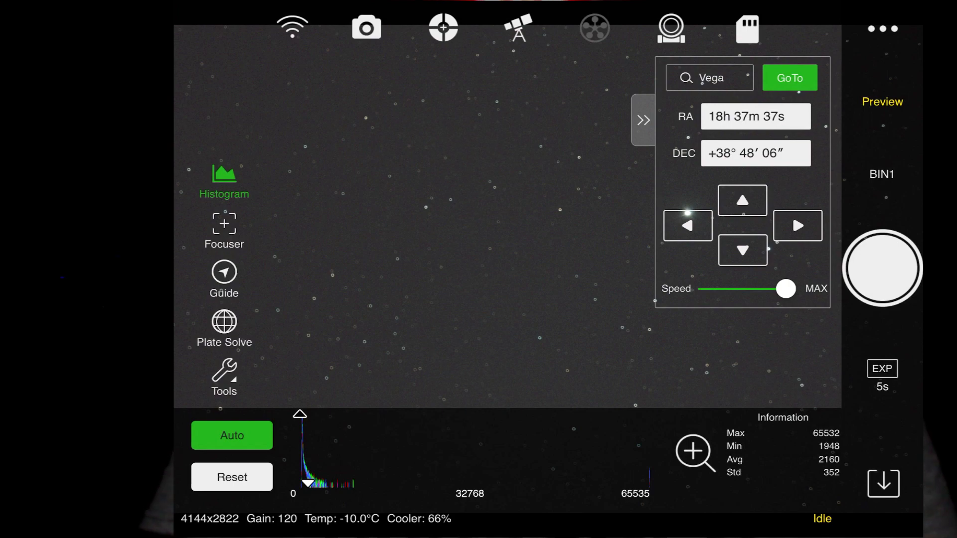
pyautogui.click(789, 78)
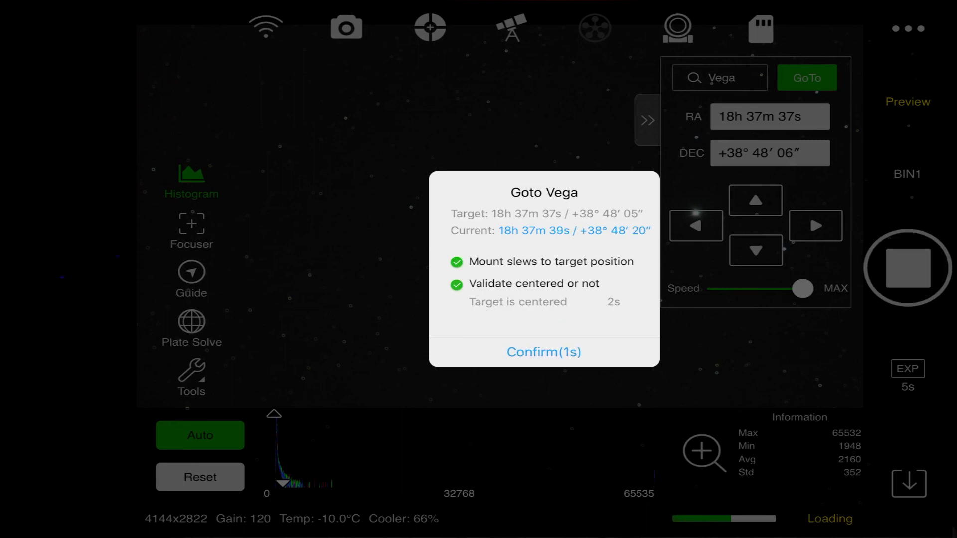
pyautogui.click(542, 351)
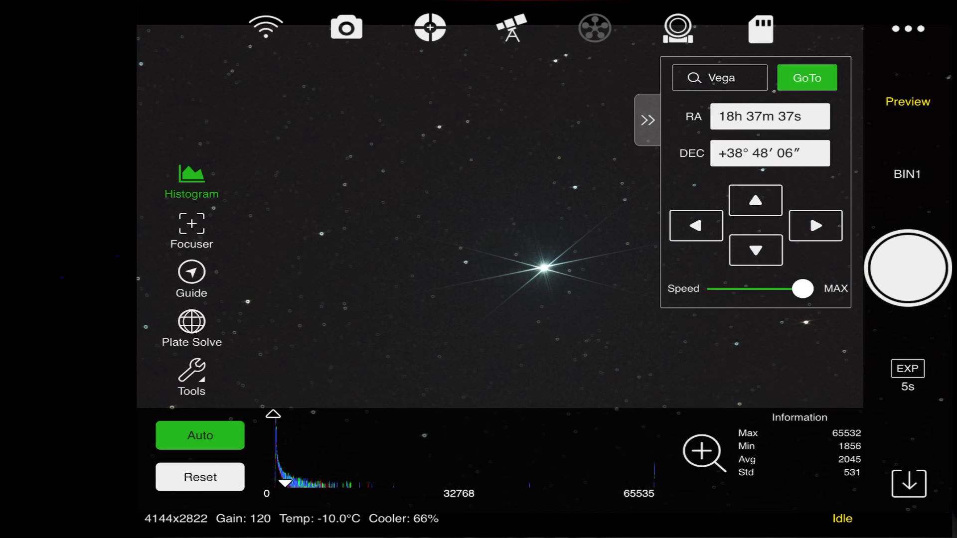
# Close the mount panel and enter Focus mode with a box around Vega.
pyautogui.click(647, 120)
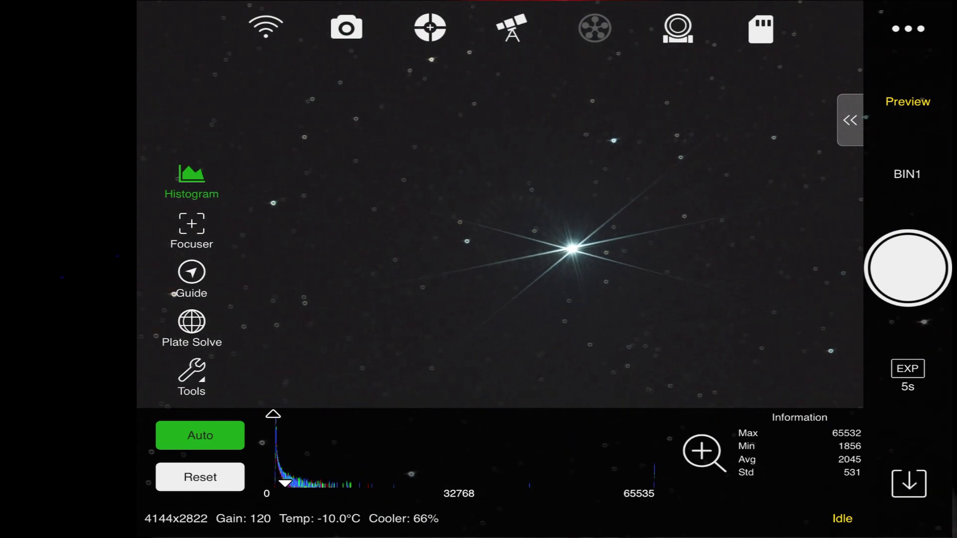
pyautogui.click(191, 231)
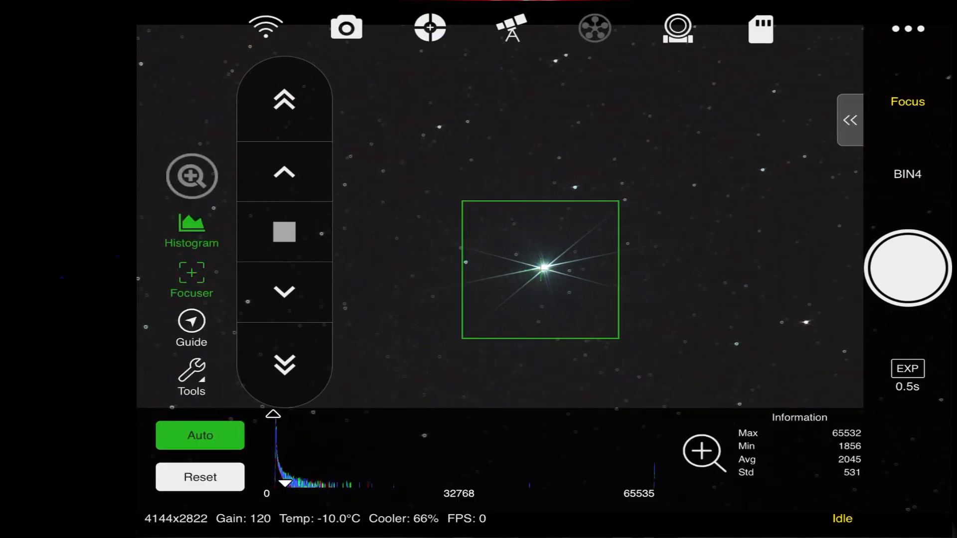
# Run the focus loop on Vega, moving the focuser inward to shrink HFD to ~3.6.
pyautogui.click(907, 269)
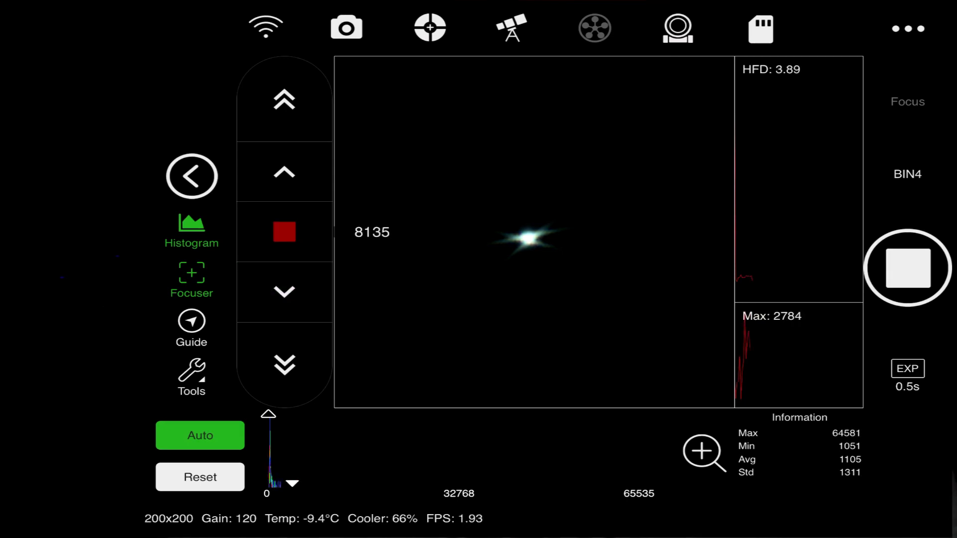
pyautogui.click(283, 232)
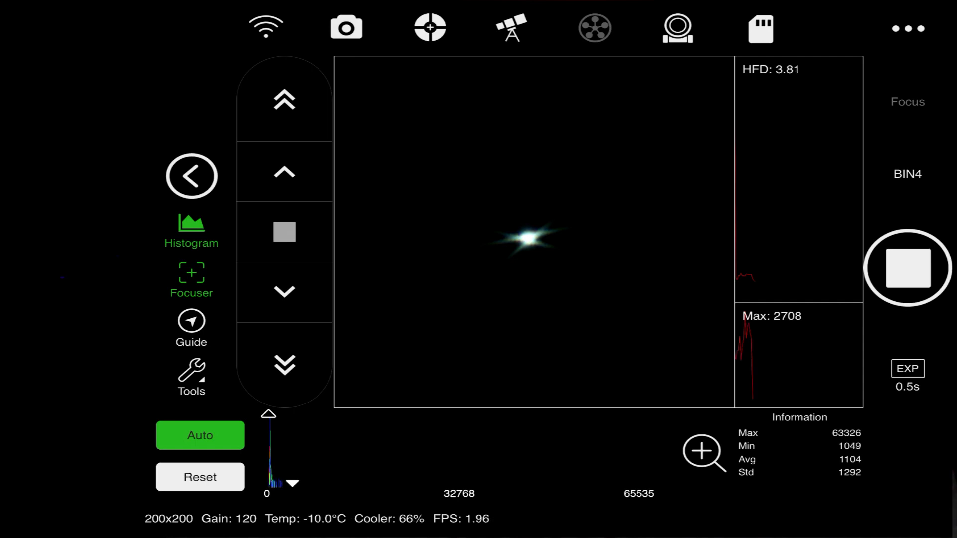
pyautogui.click(284, 291)
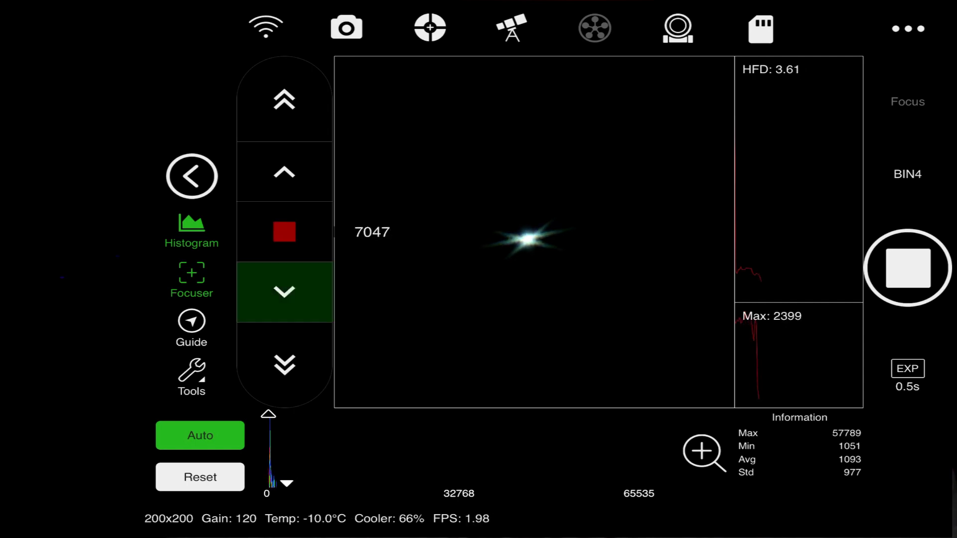
pyautogui.click(284, 291)
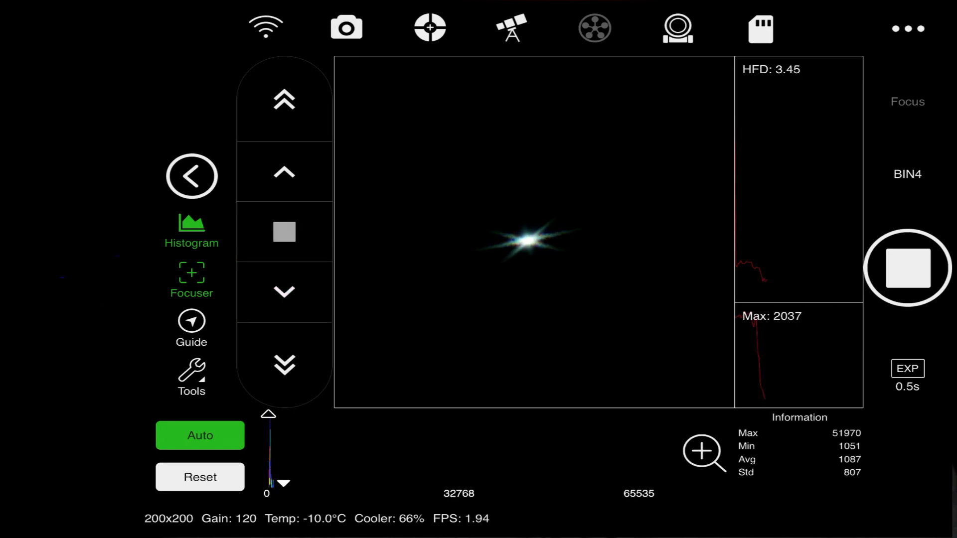
pyautogui.click(283, 291)
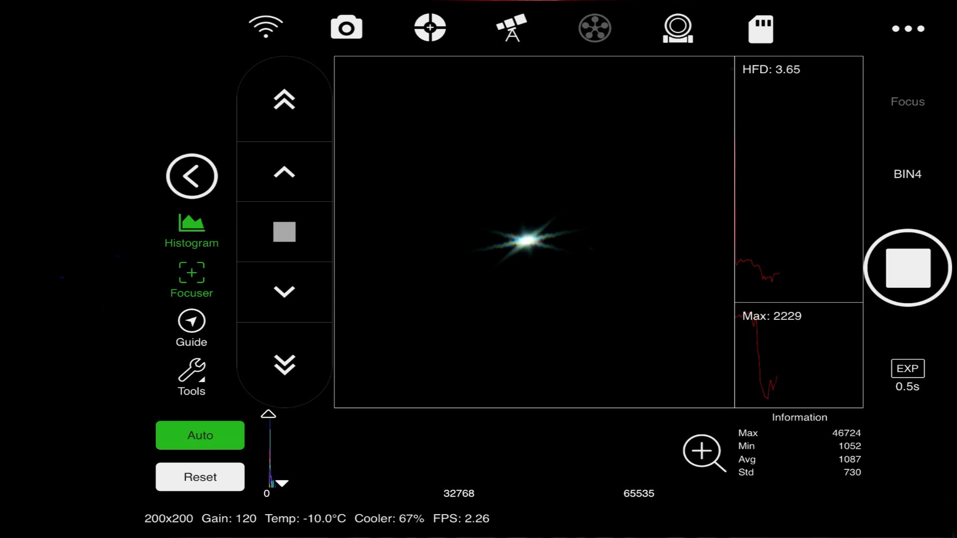
pyautogui.click(906, 269)
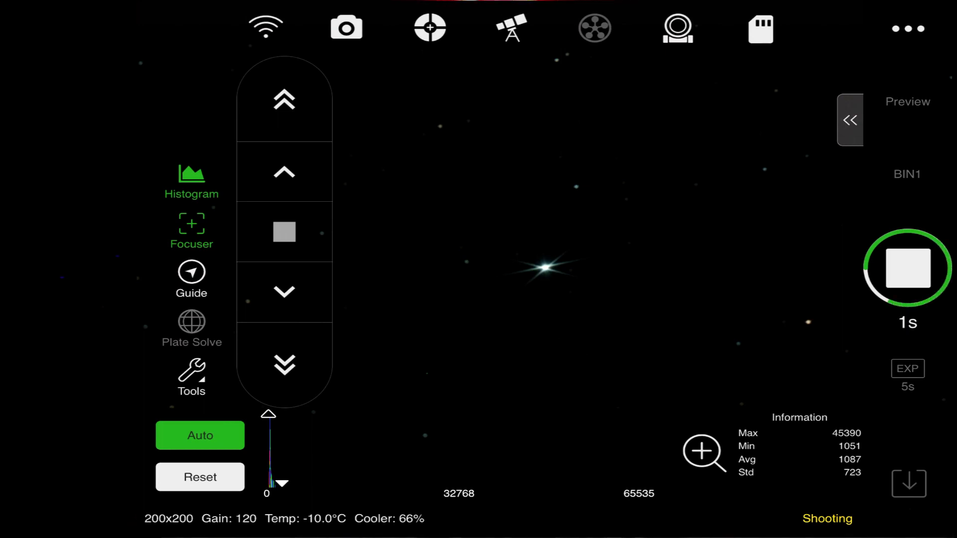
# Close the focuser panel and take a 5-second full-frame preview around Vega.
pyautogui.click(906, 268)
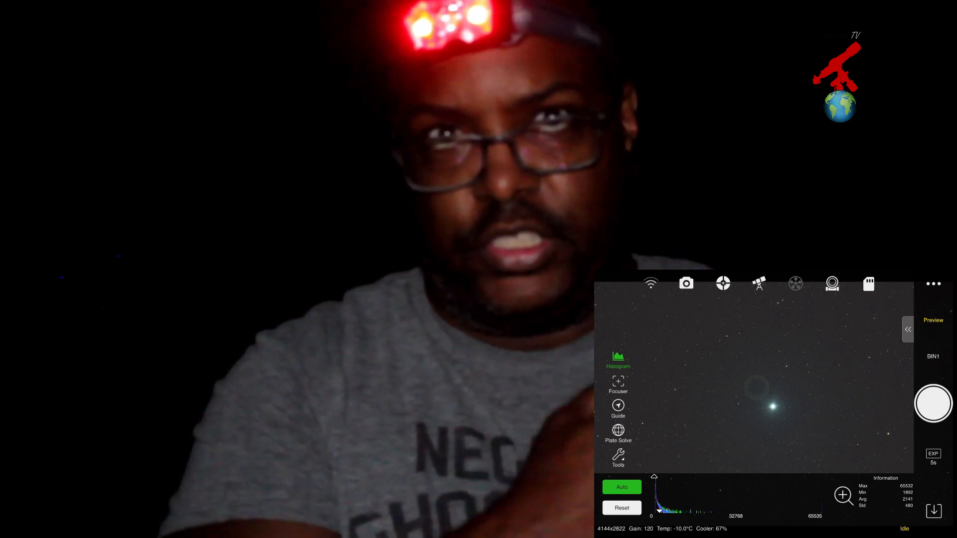
pyautogui.click(933, 404)
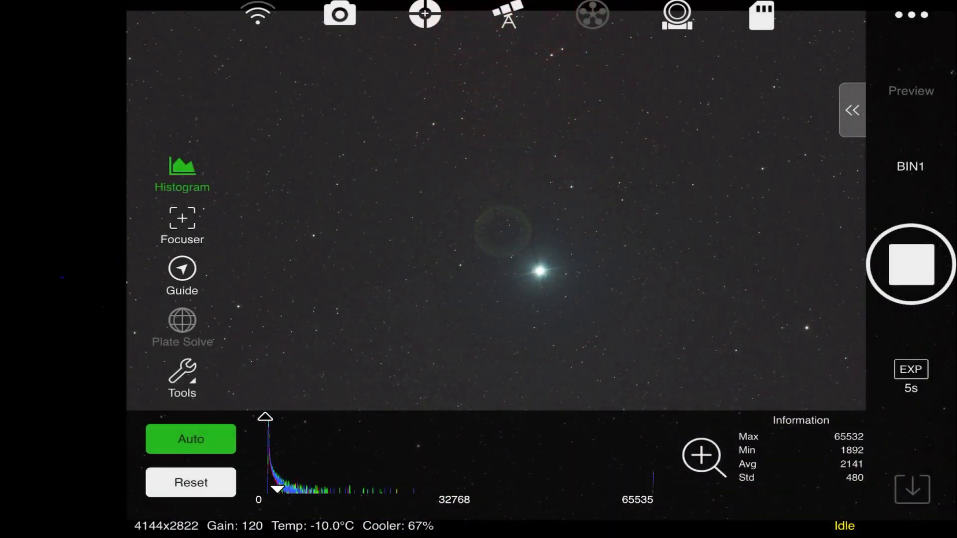
# Plate-solve a new preview, try syncing the mount, and dismiss the Sync Out Of Range alert.
pyautogui.click(910, 264)
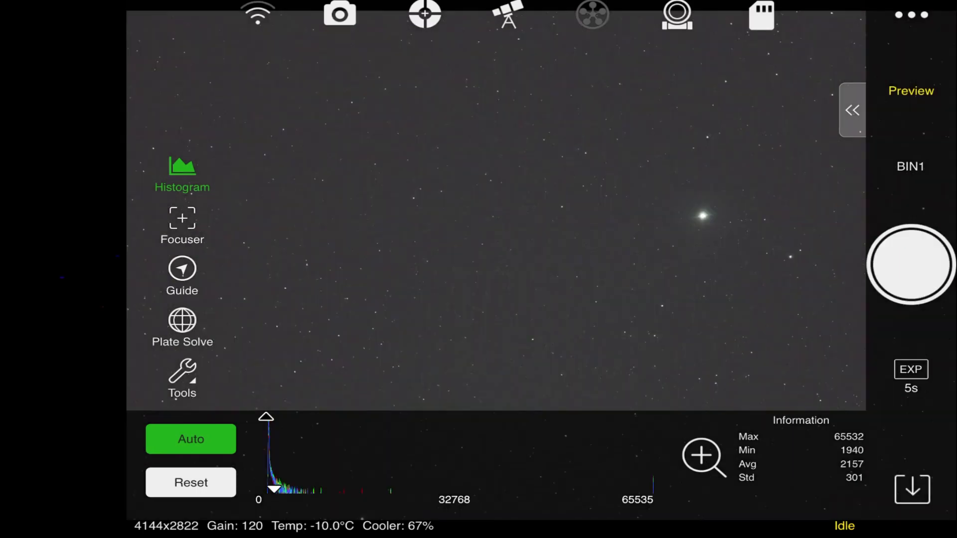
pyautogui.click(181, 327)
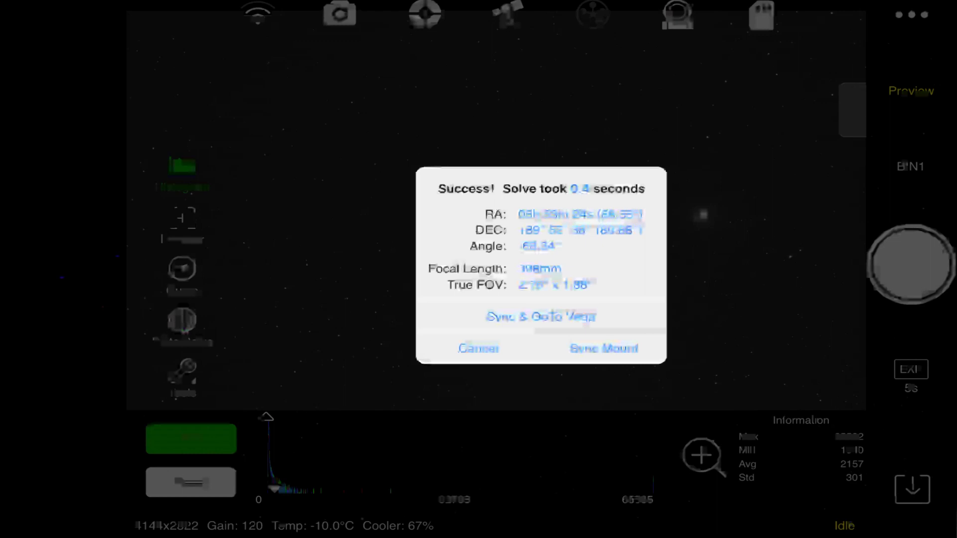
pyautogui.click(603, 348)
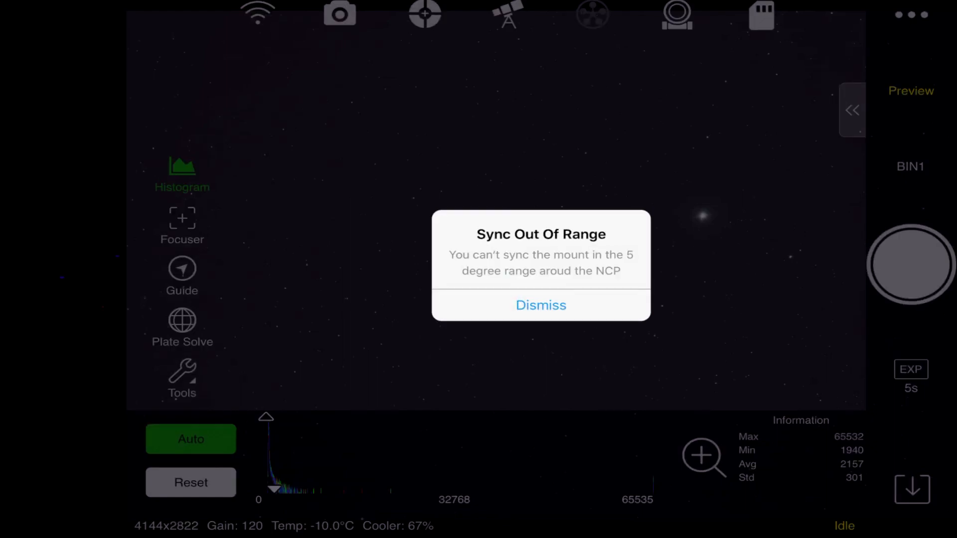
pyautogui.click(540, 305)
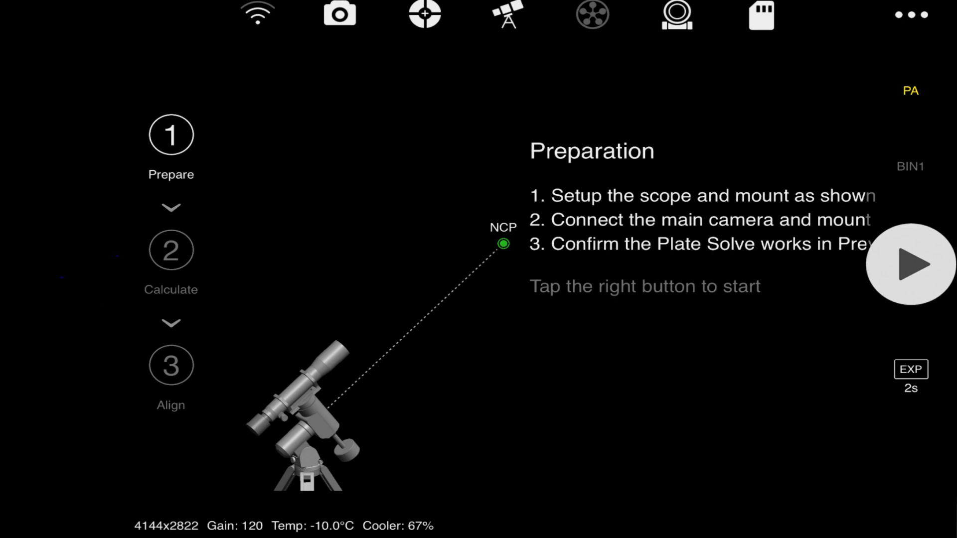
# Start polar alignment, then rotate the RA axis until the error is calculated.
pyautogui.click(909, 264)
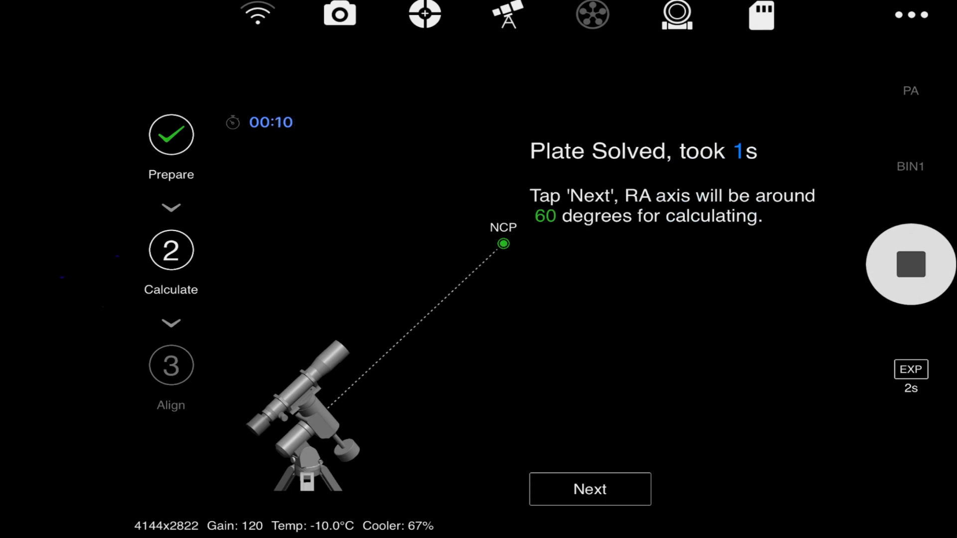
pyautogui.click(589, 488)
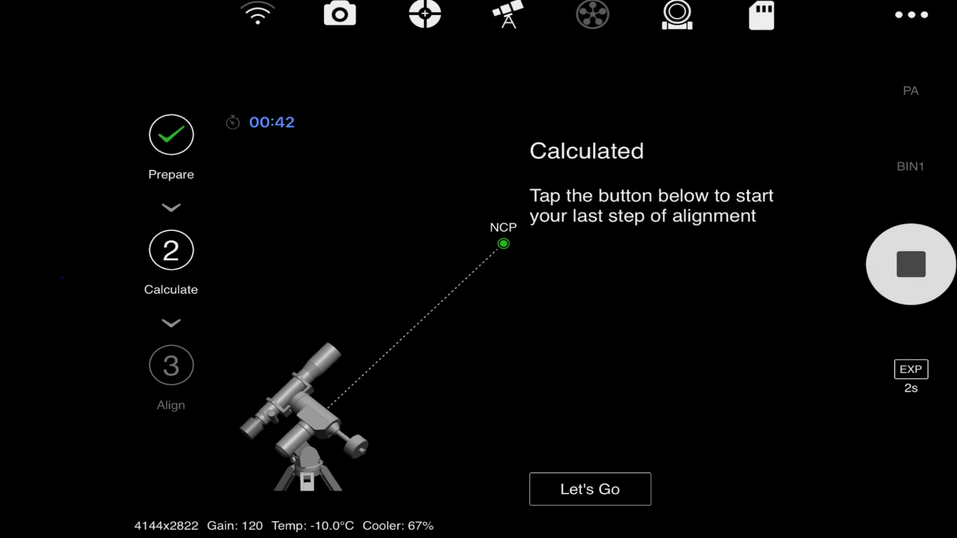
pyautogui.click(589, 489)
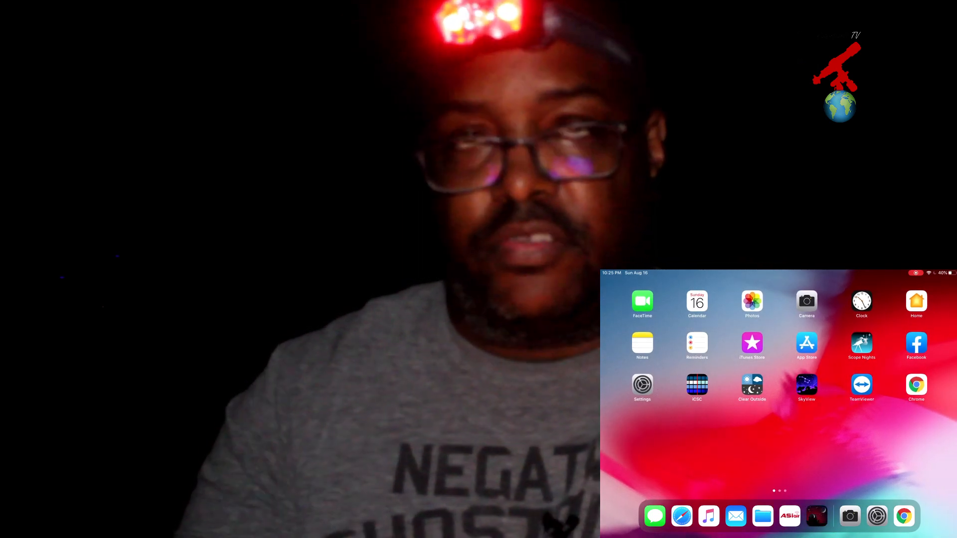
# Launch SkySafari from the dock and open its object search.
pyautogui.click(806, 388)
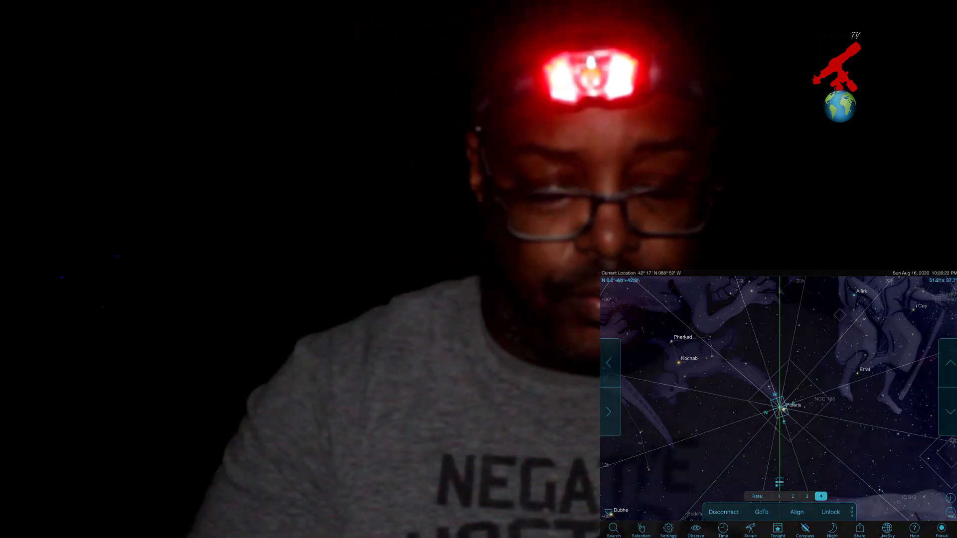
pyautogui.click(612, 529)
pyautogui.write('Ldn')
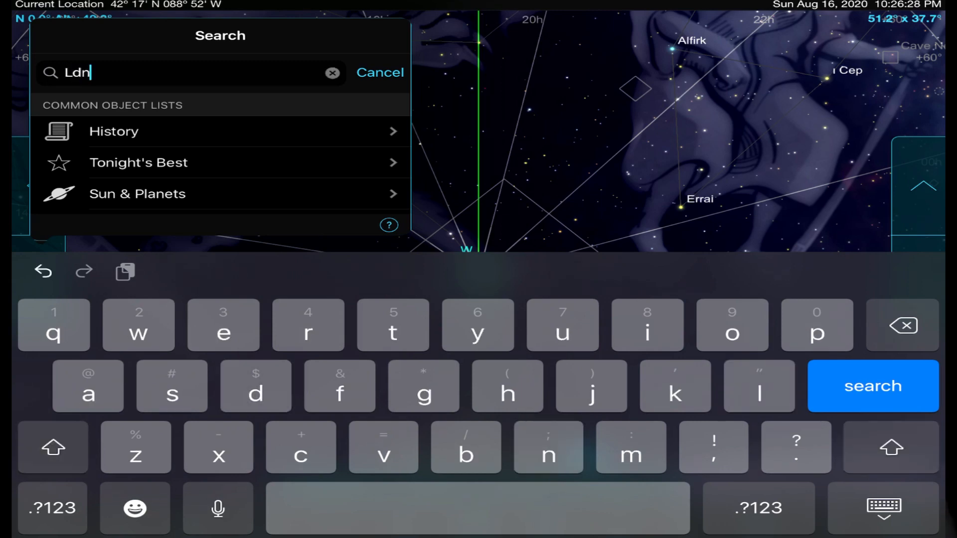
# Search for 'Ldn 123', select the dark nebula, and GoTo it.
pyautogui.write('123')
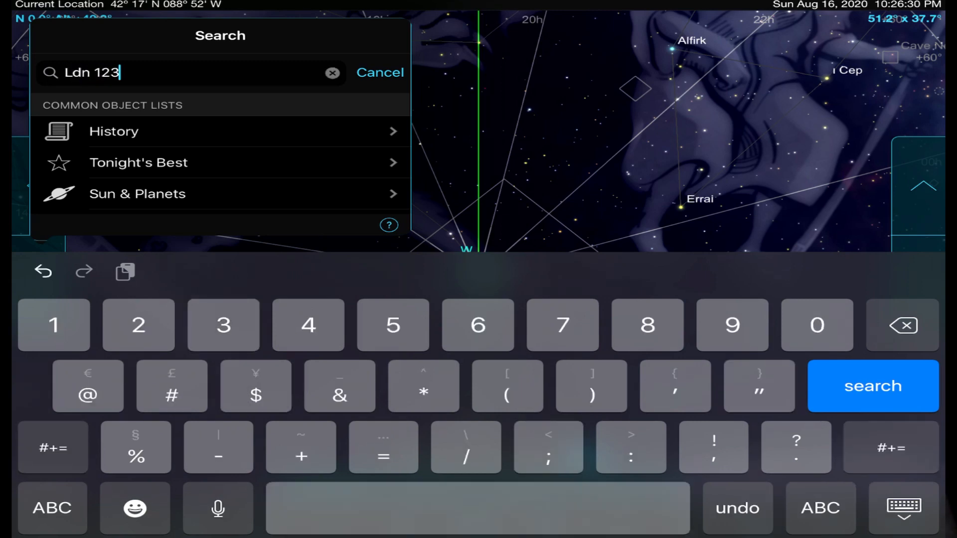
pyautogui.click(872, 385)
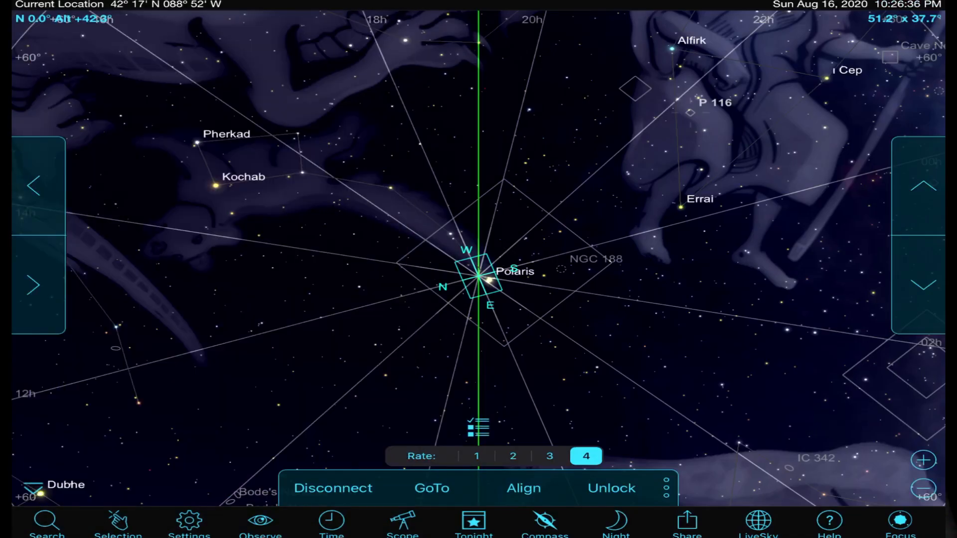
pyautogui.click(431, 488)
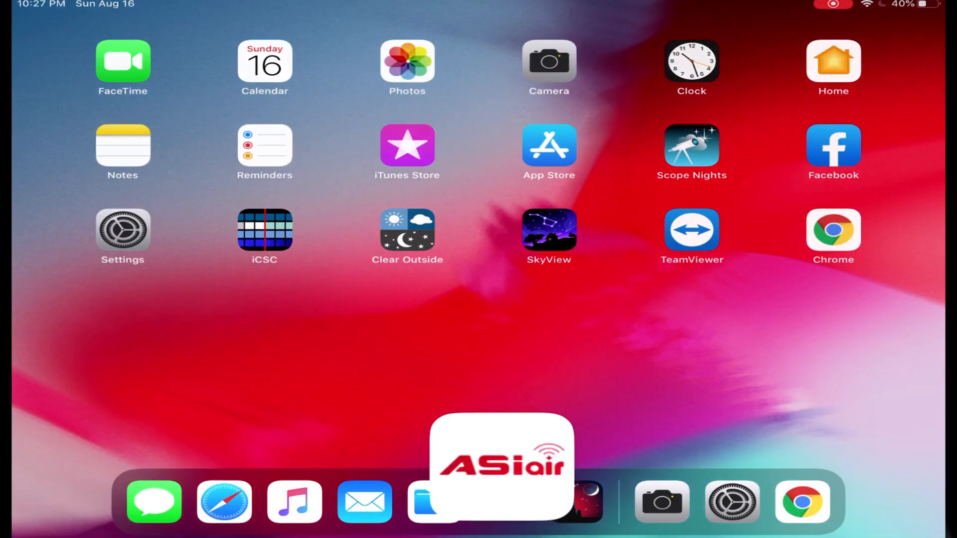
# Dial the GoTo target RA from 22h 37m down to 22h 16m.
pyautogui.click(500, 468)
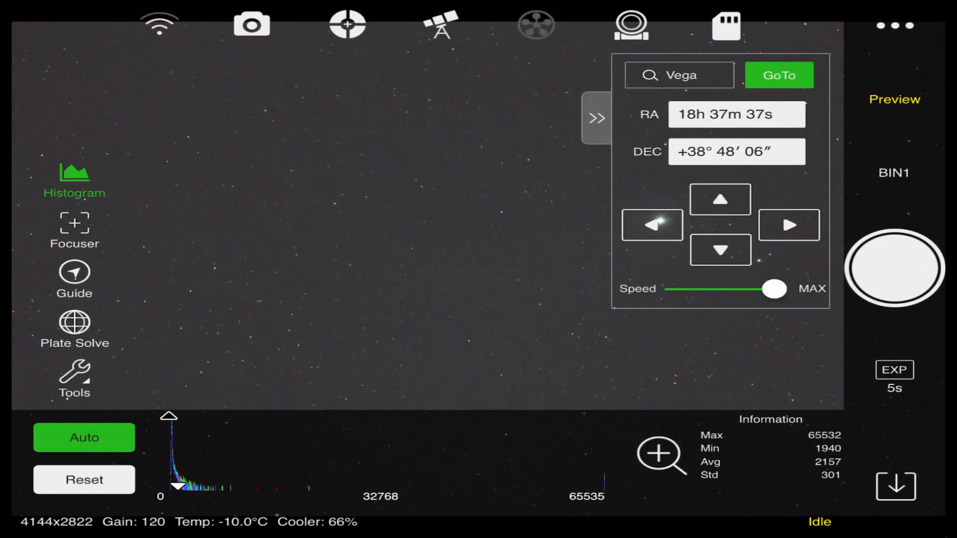
pyautogui.click(736, 115)
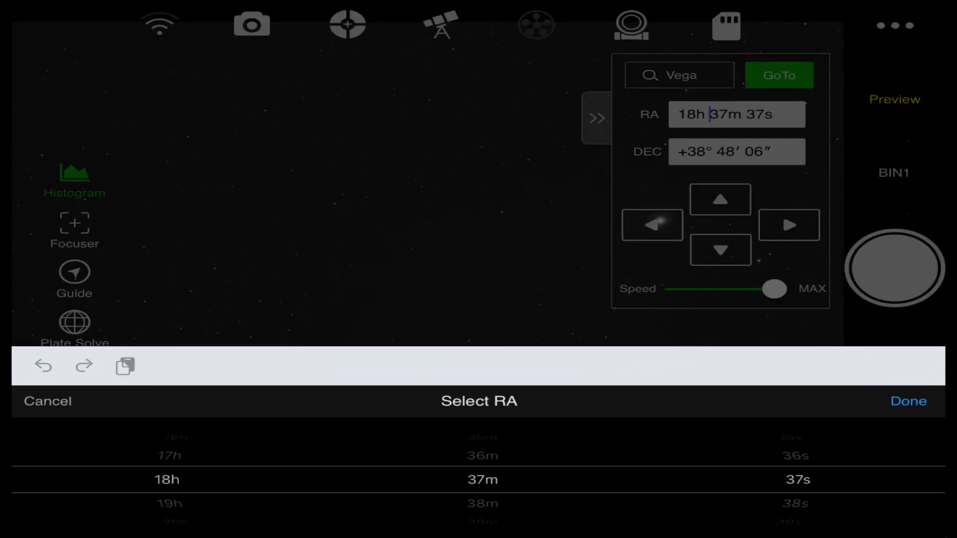
pyautogui.scroll(-3)
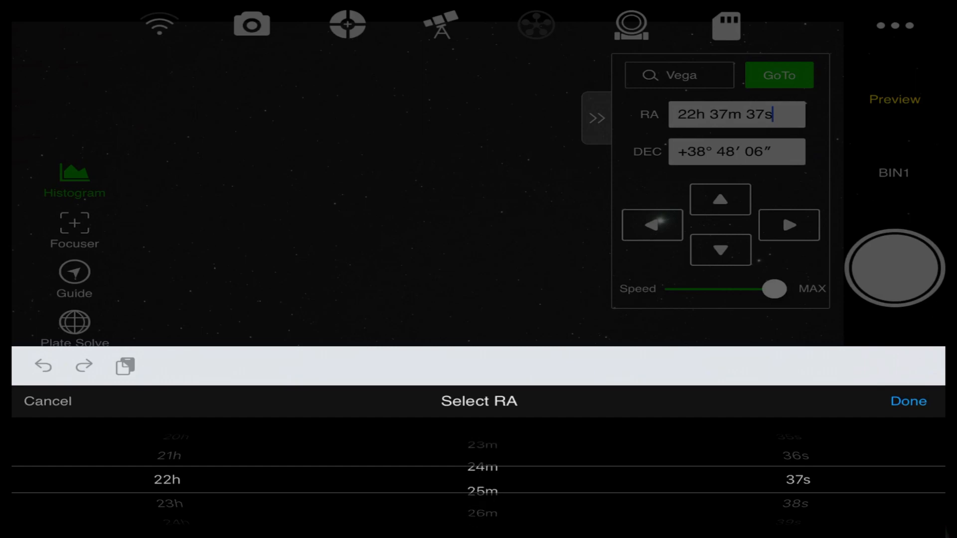
pyautogui.scroll(-3)
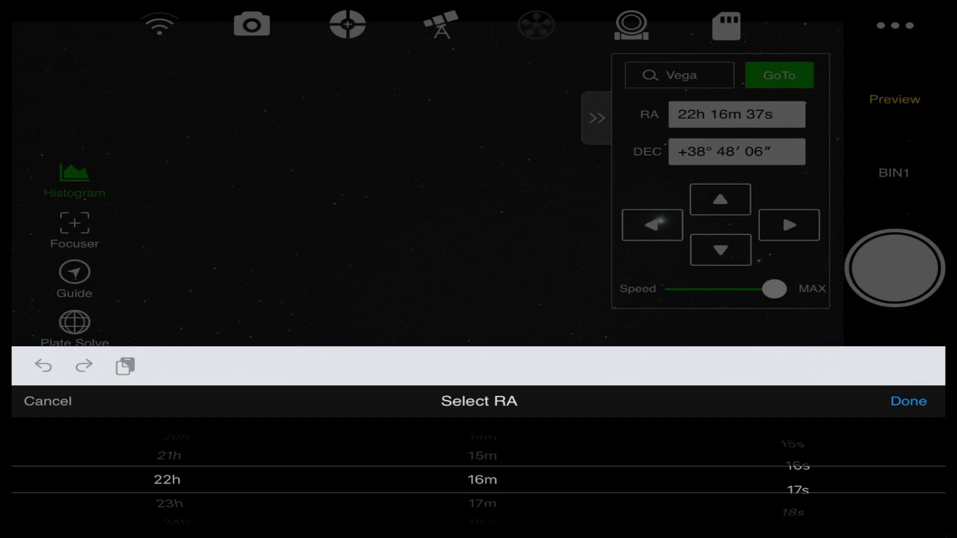
pyautogui.scroll(-3)
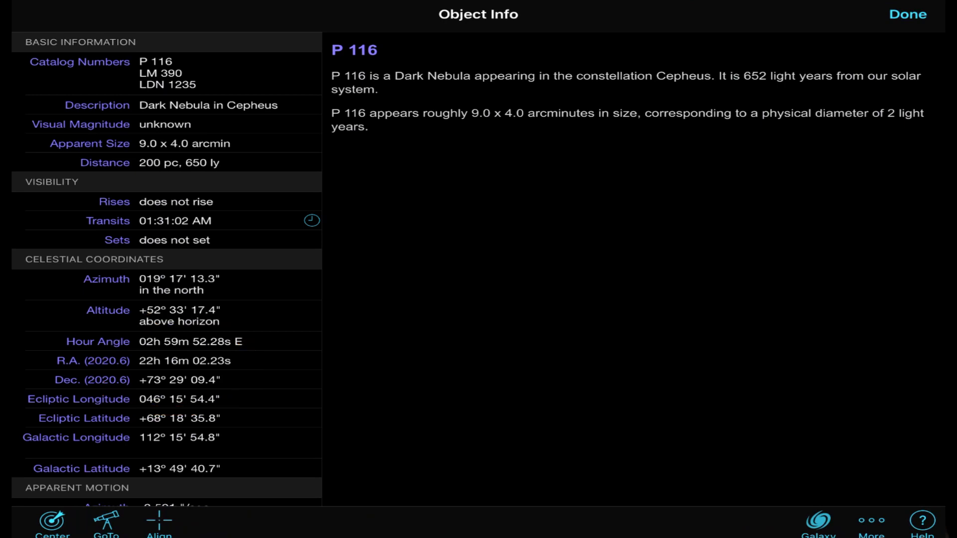
# Return to ASIAIR after reading P 116's coordinates in SkySafari.
pyautogui.click(906, 13)
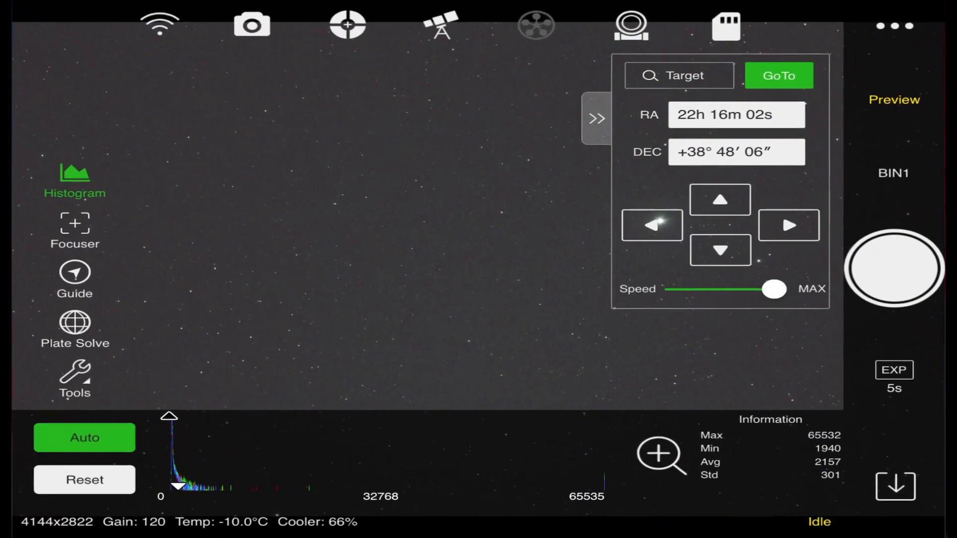
# Set the GoTo target declination to +73° 29' 09".
pyautogui.click(735, 152)
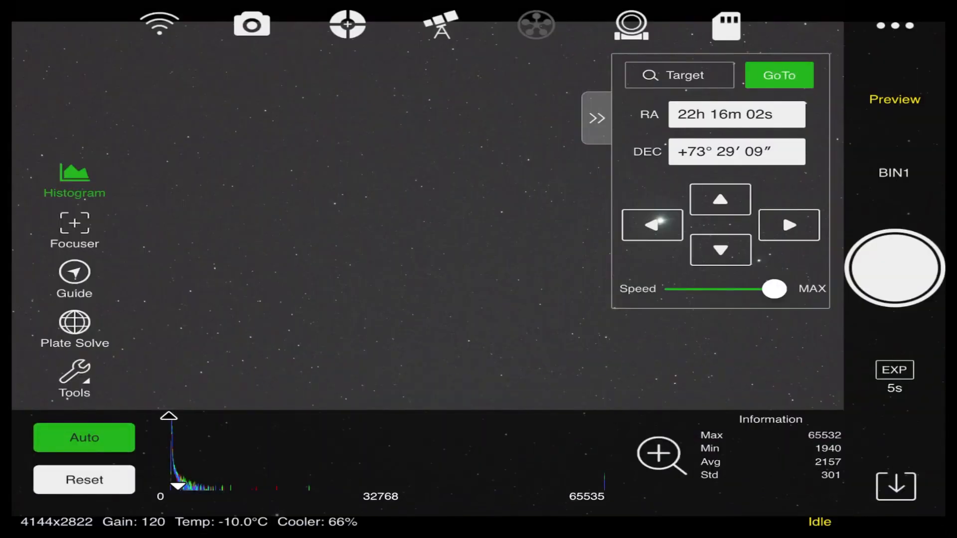
# Slew to P 116 and confirm the plate-solved target is centered.
pyautogui.click(778, 75)
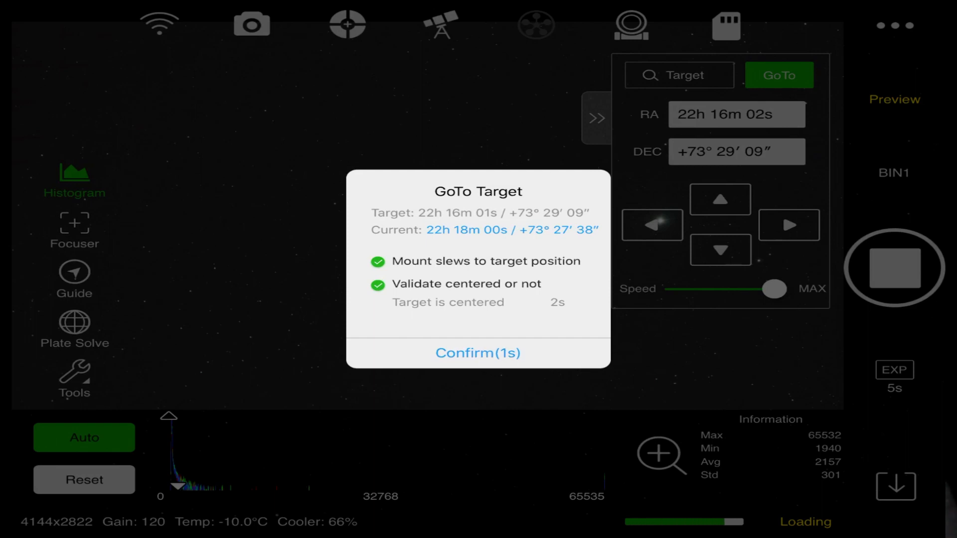
pyautogui.click(478, 352)
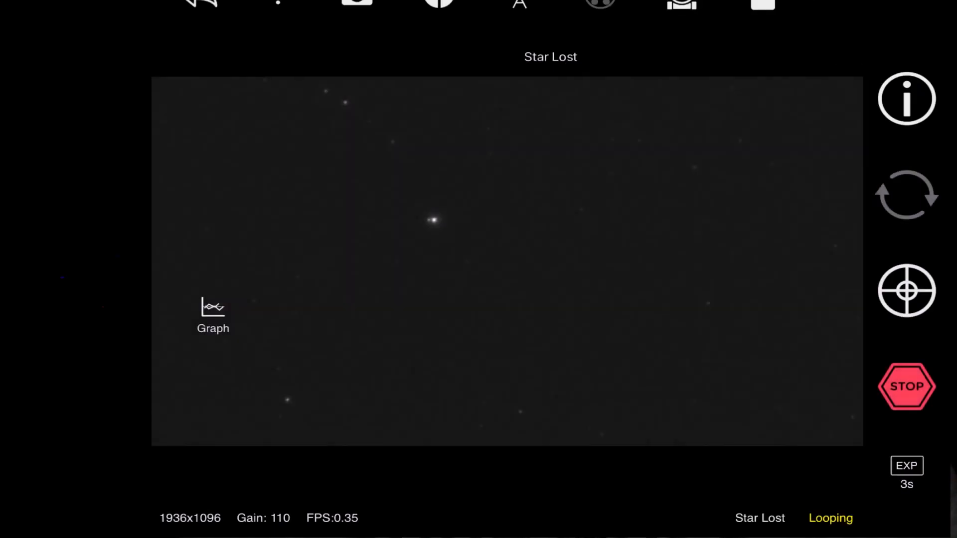
# Start guiding on the selected guide star.
pyautogui.click(366, 225)
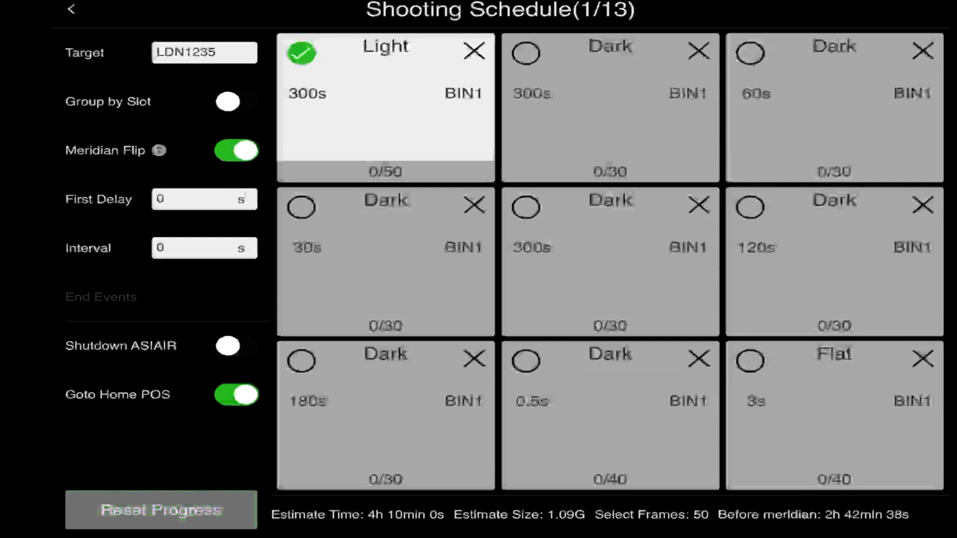
# Exit the LDN1235 shooting schedule back to the main preview.
pyautogui.click(70, 10)
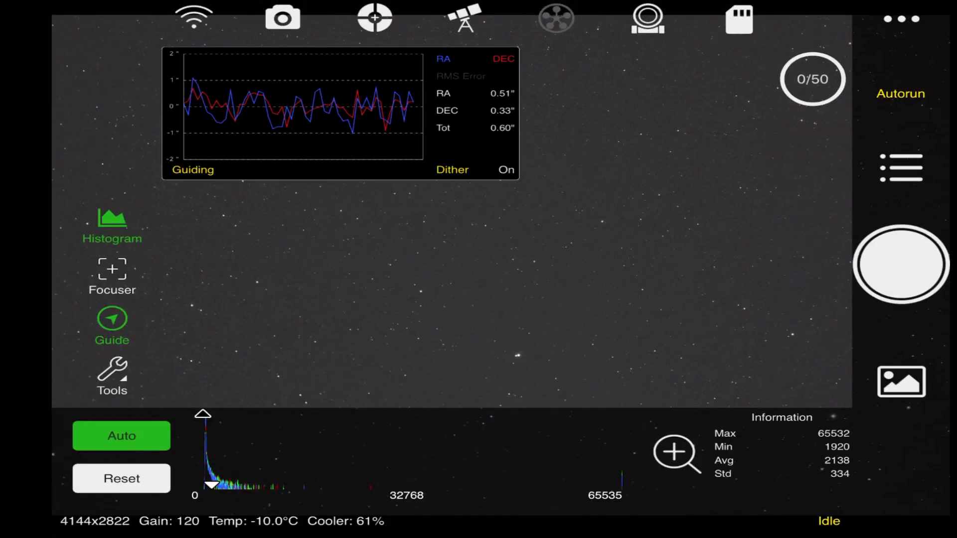
# Start the 50-frame autorun and confirm sending the mount home afterward.
pyautogui.click(899, 264)
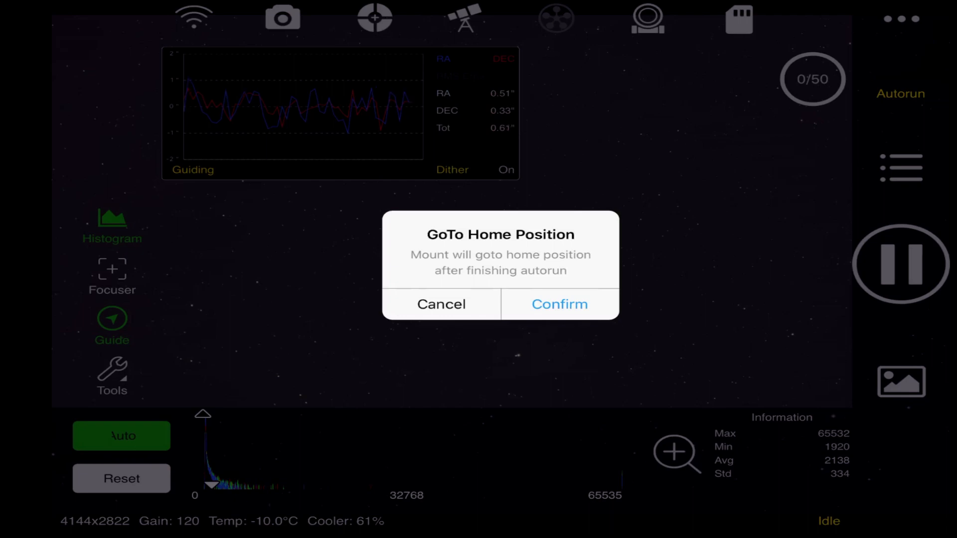
pyautogui.click(558, 304)
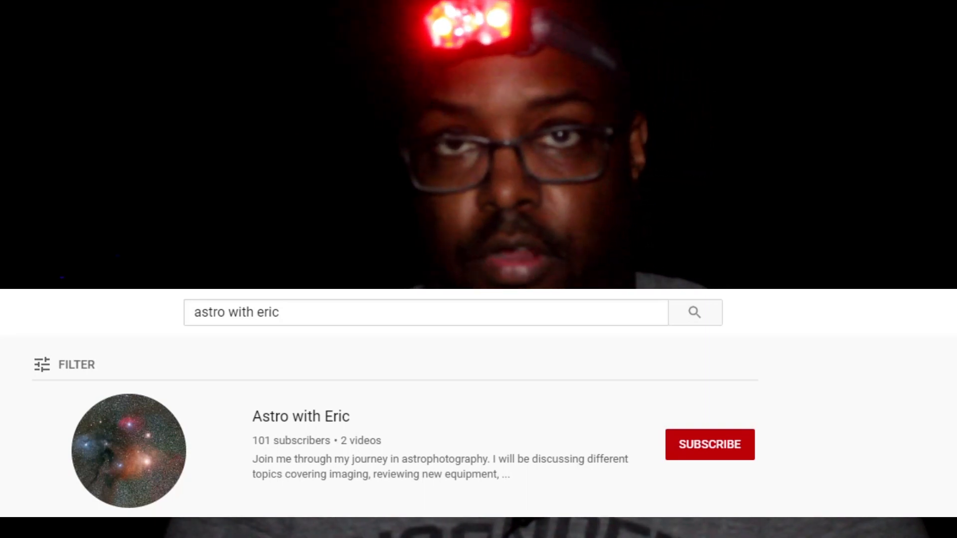
pyautogui.click(708, 444)
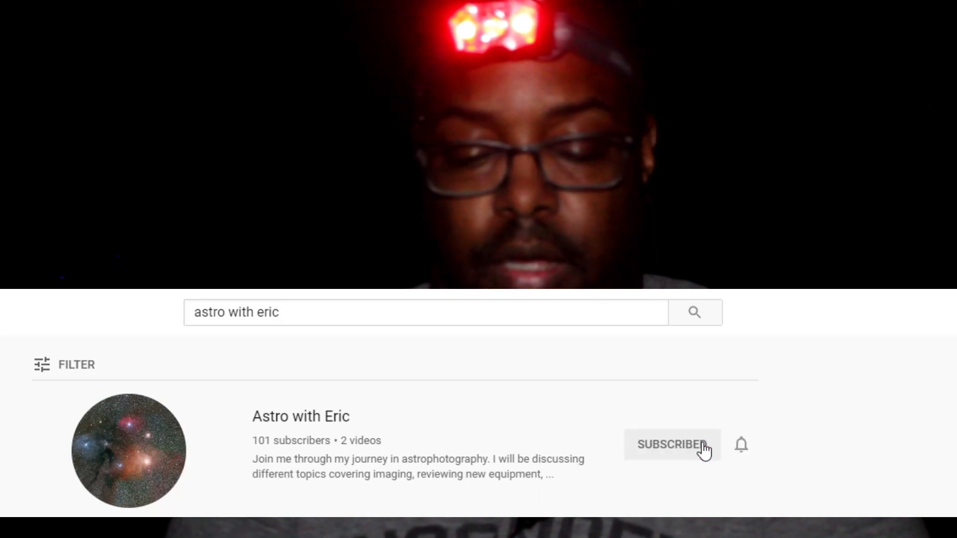
pyautogui.click(741, 445)
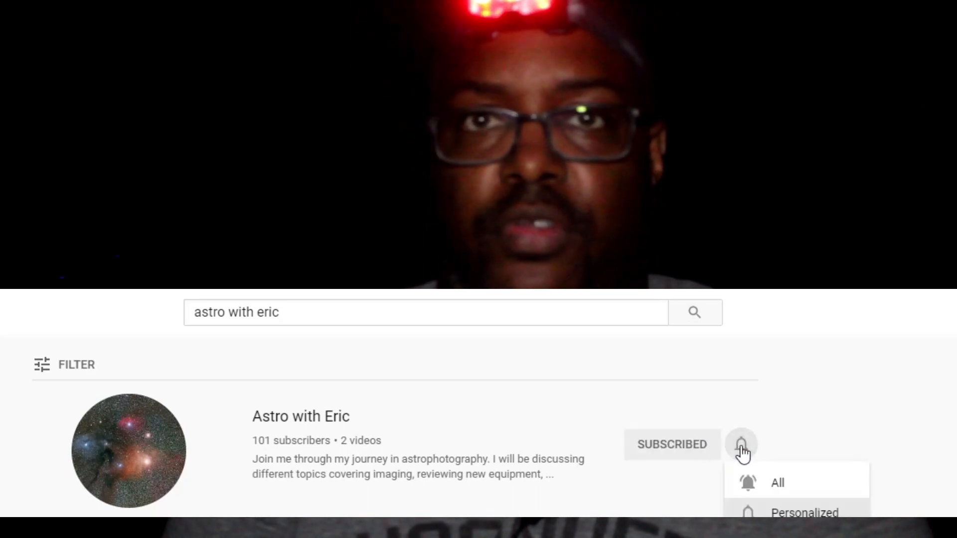